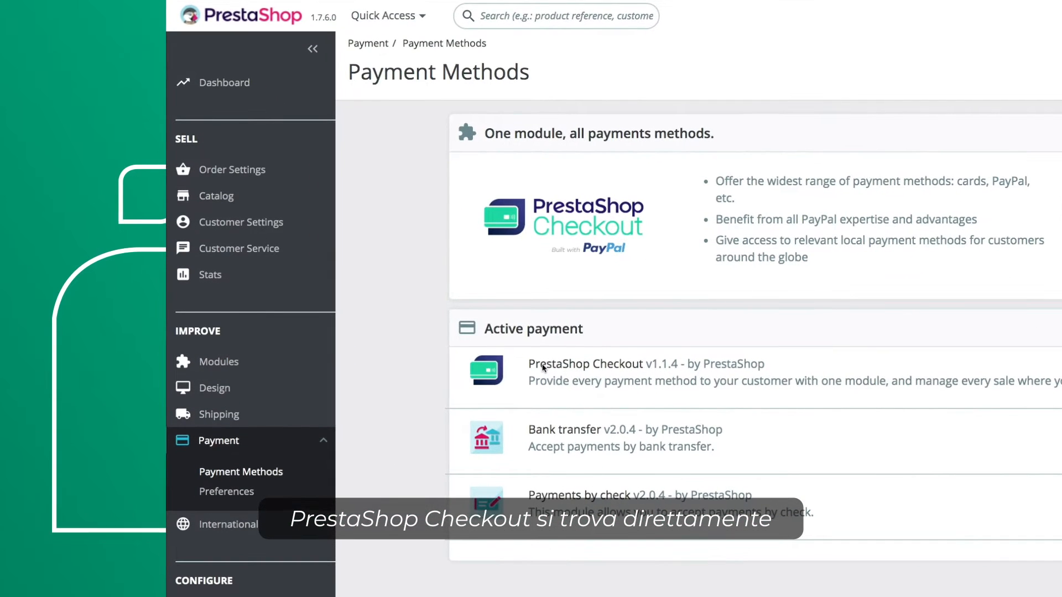
# - Open the PrestaShop Checkout module's configuration from the Payment Methods list
pyautogui.scroll(-3)
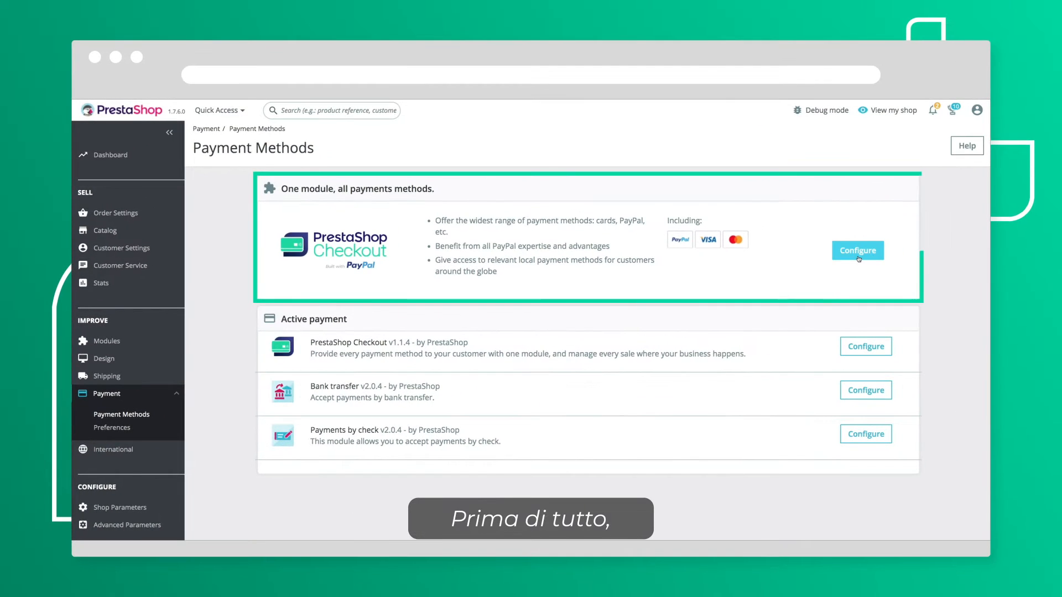
pyautogui.click(857, 250)
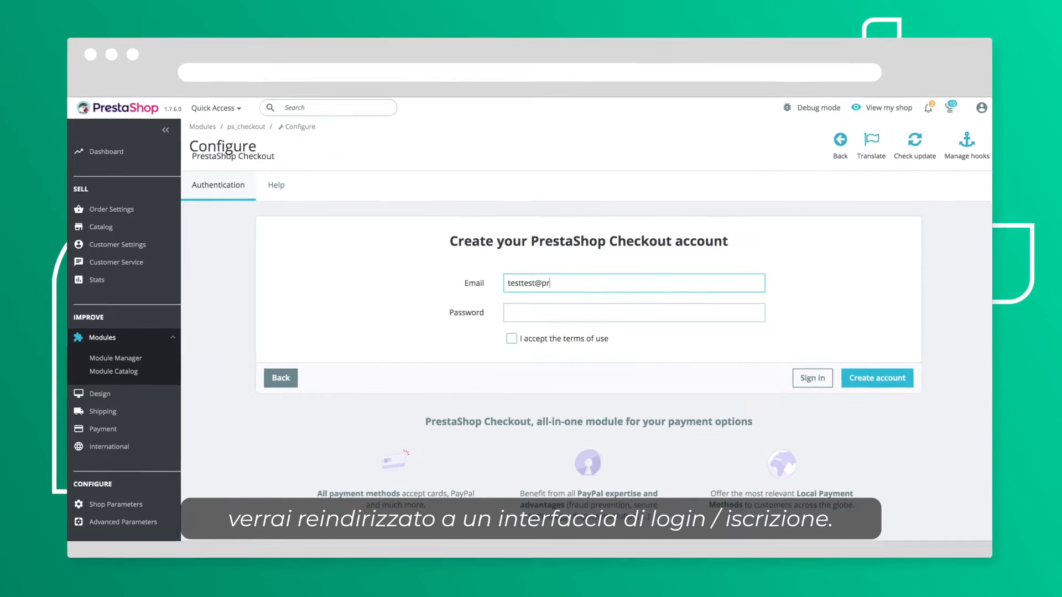
# - Create a PrestaShop Checkout account with email and password, accepting the terms of use
pyautogui.write('estashop.com')
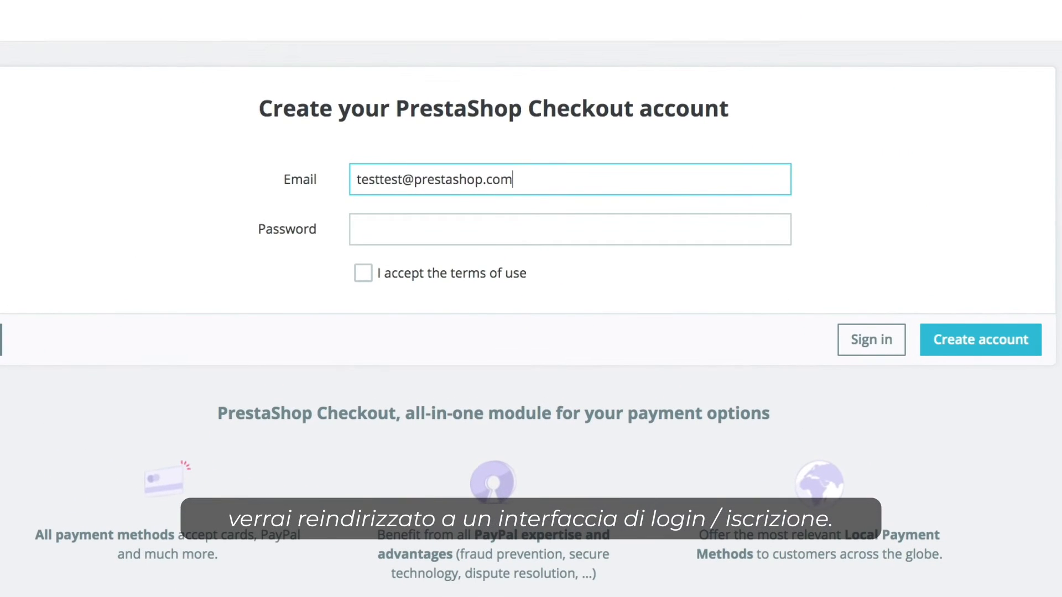
pyautogui.write('password')
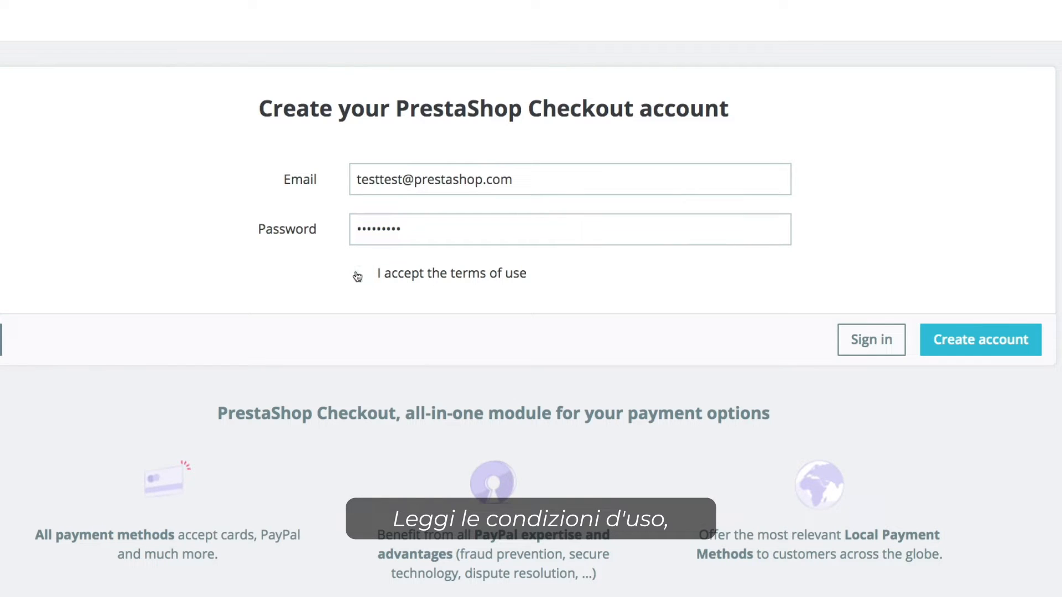
pyautogui.click(363, 272)
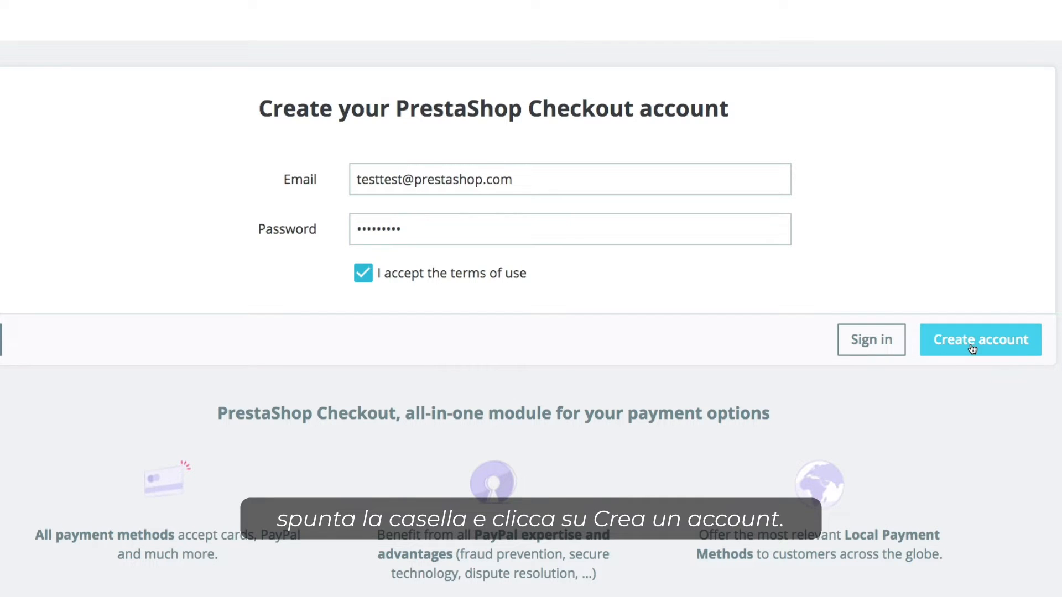
pyautogui.click(979, 339)
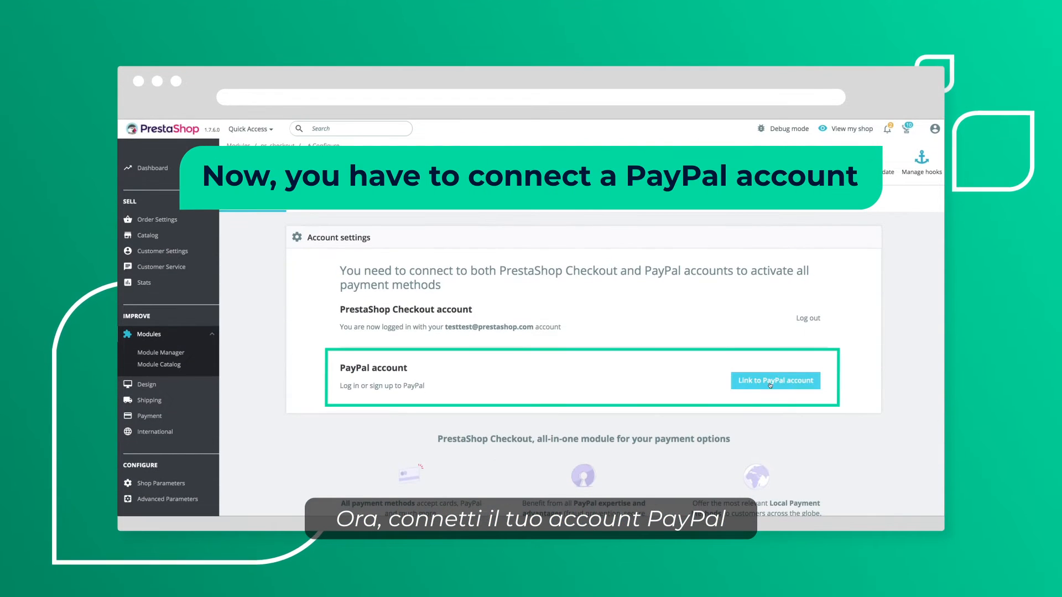
# - Start linking a PayPal account and submit the business details form
pyautogui.click(776, 380)
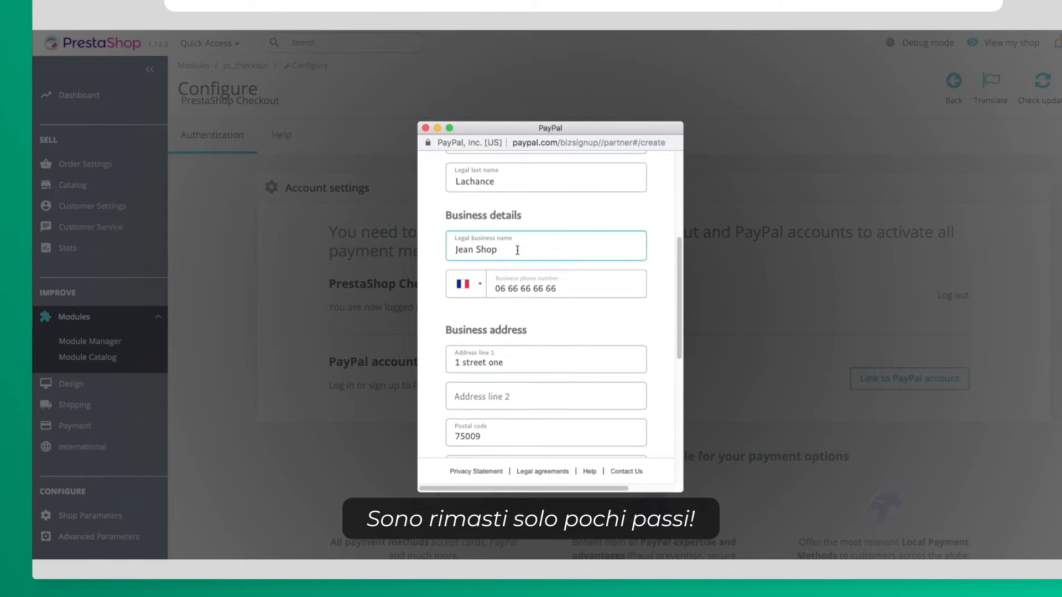
pyautogui.scroll(-3)
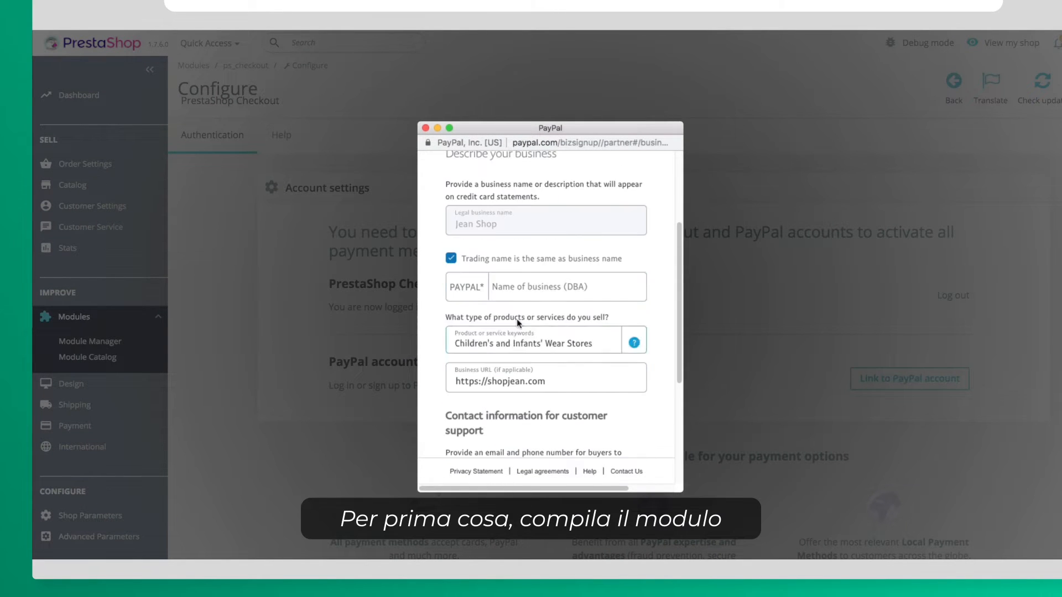
pyautogui.scroll(-3)
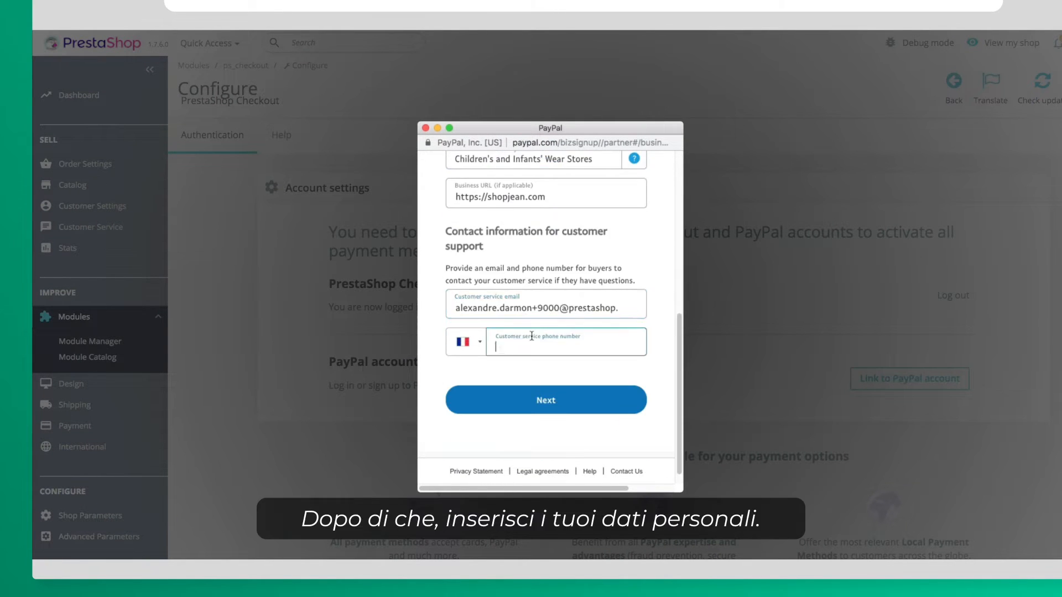
pyautogui.click(546, 399)
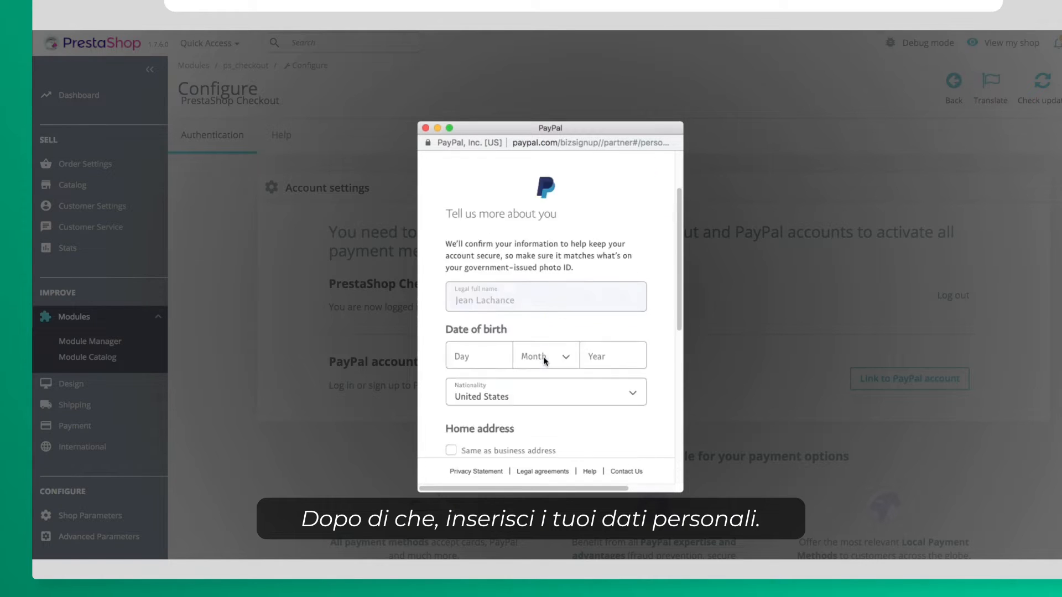
# - Choose the birth month in personal details and begin entering the home address
pyautogui.click(546, 356)
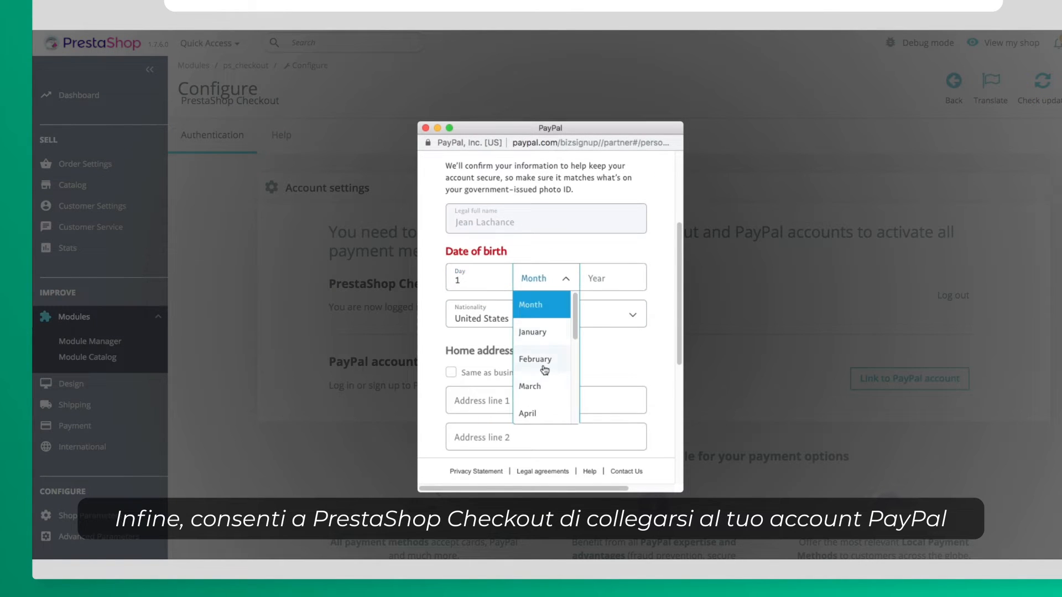
pyautogui.click(529, 386)
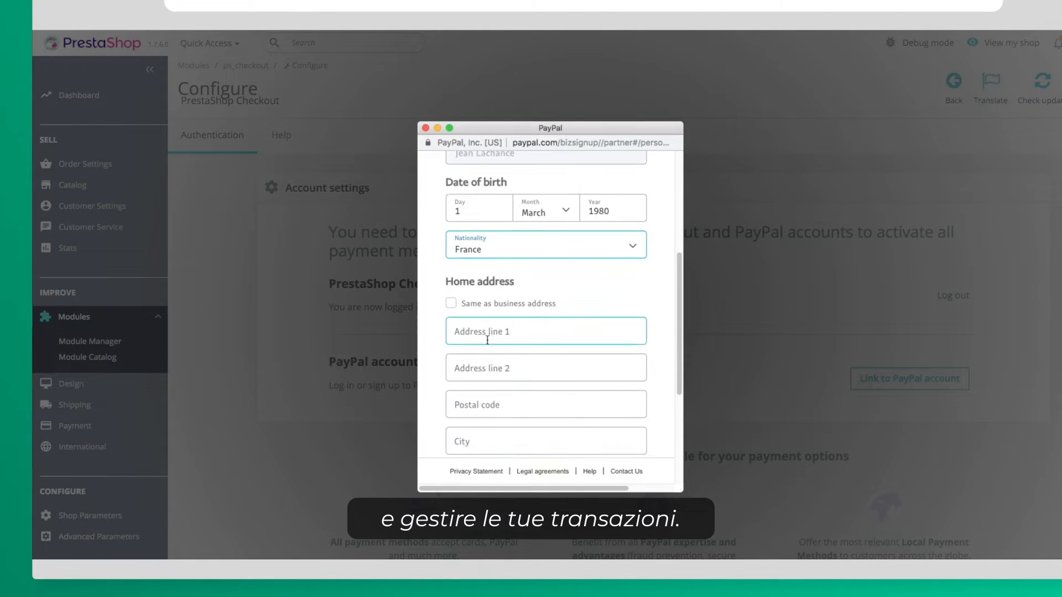
pyautogui.click(450, 303)
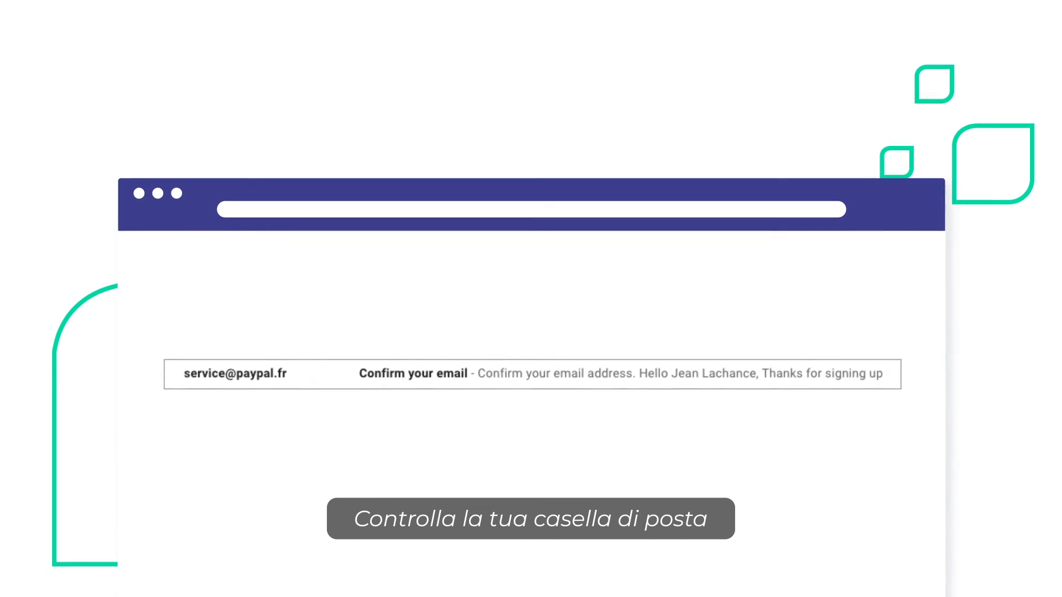
# - Confirm the PayPal email address and view the linked bank accounts and cards
pyautogui.click(531, 375)
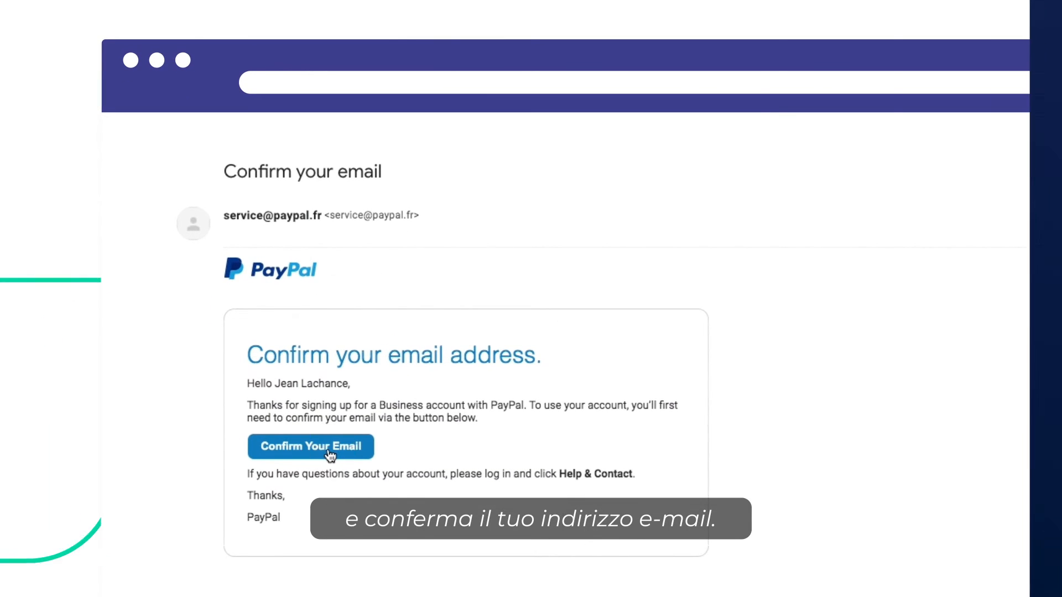
pyautogui.click(311, 446)
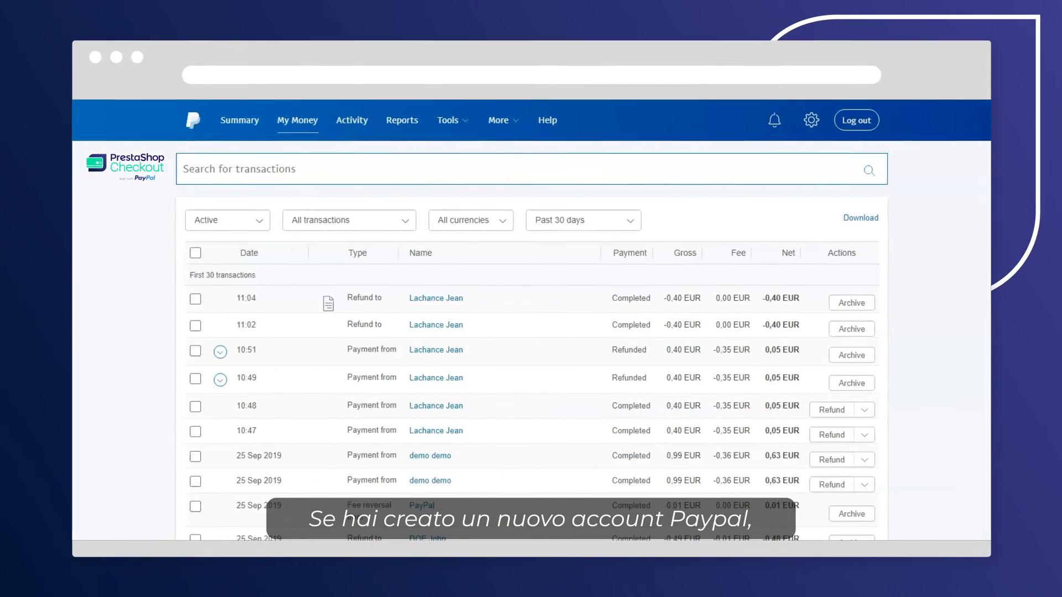
pyautogui.click(299, 120)
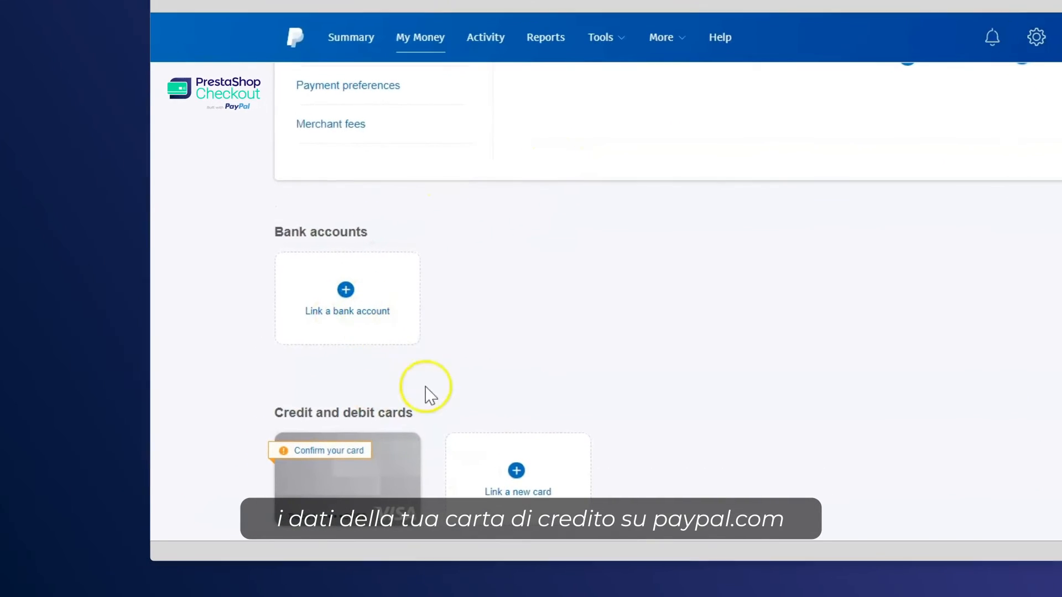
pyautogui.moveTo(372, 312)
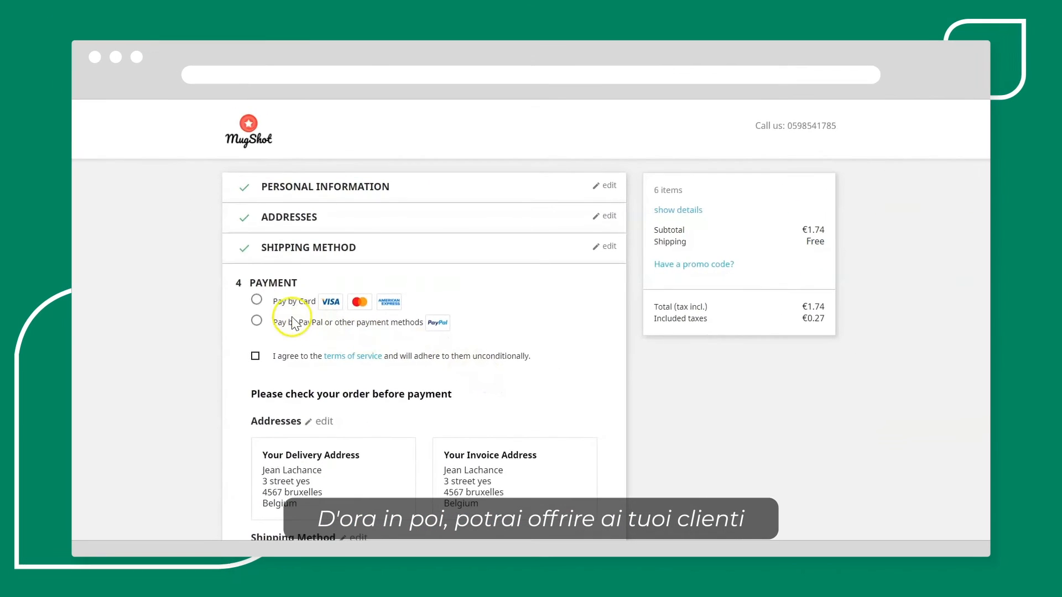
# - Pay by card at checkout, entering the card details and accepting the terms of service
pyautogui.click(256, 299)
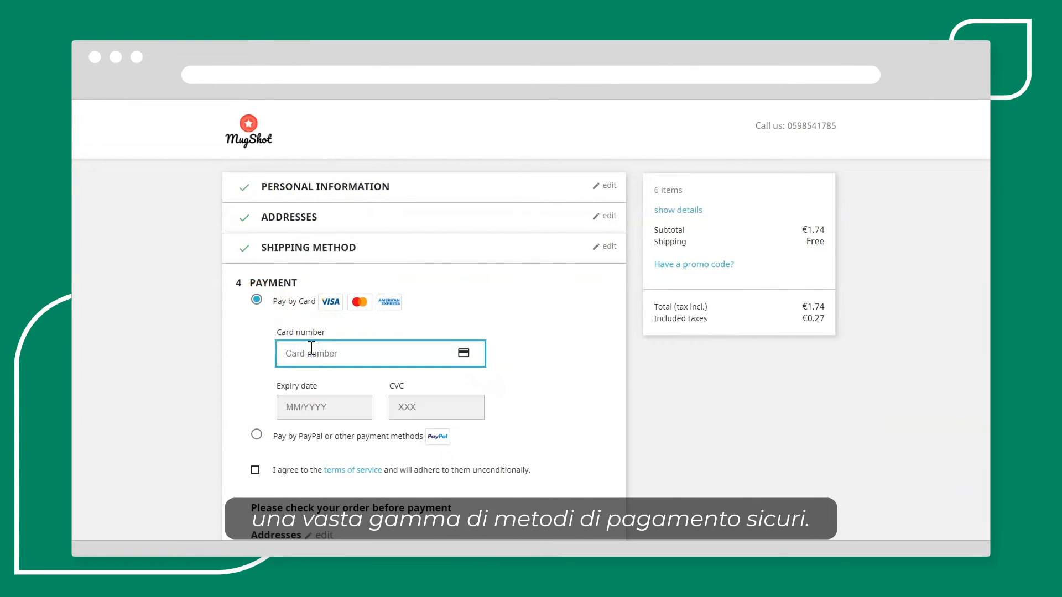
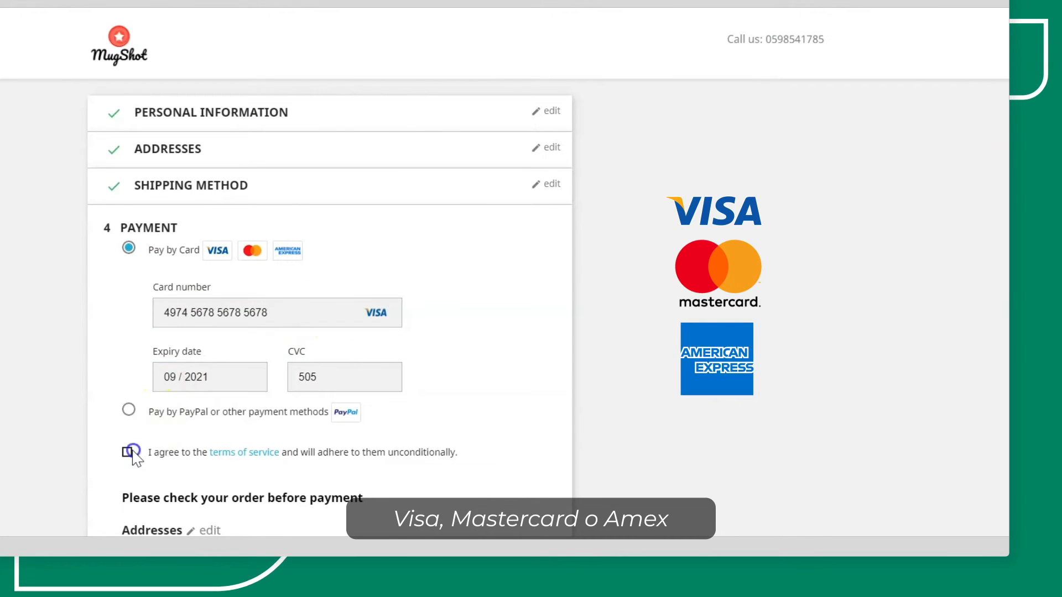
pyautogui.click(128, 412)
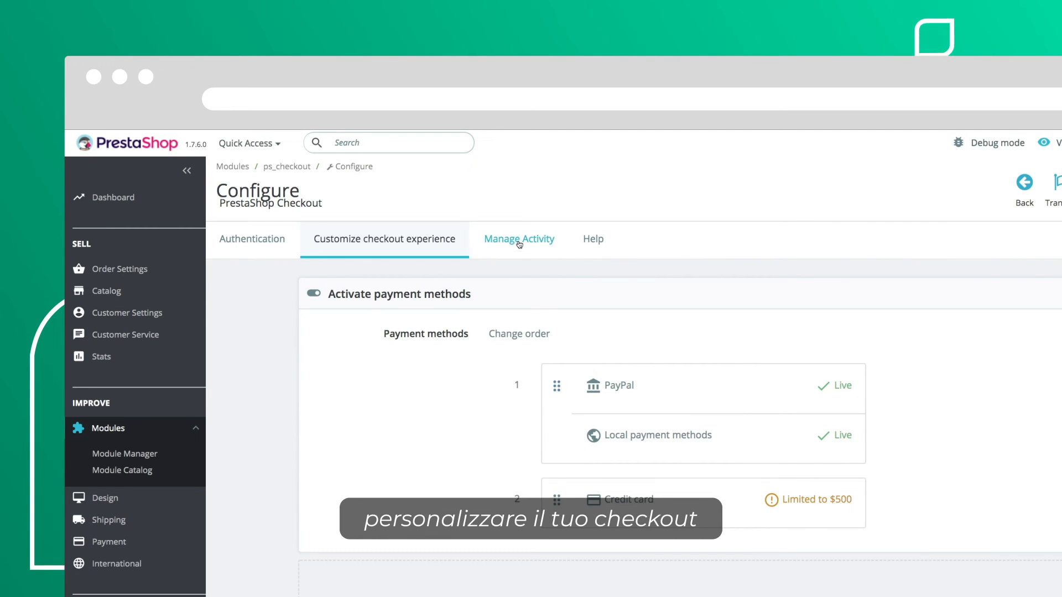
# - Show the PrestaShop Checkout Help tab with its FAQ and documentation download
pyautogui.click(591, 238)
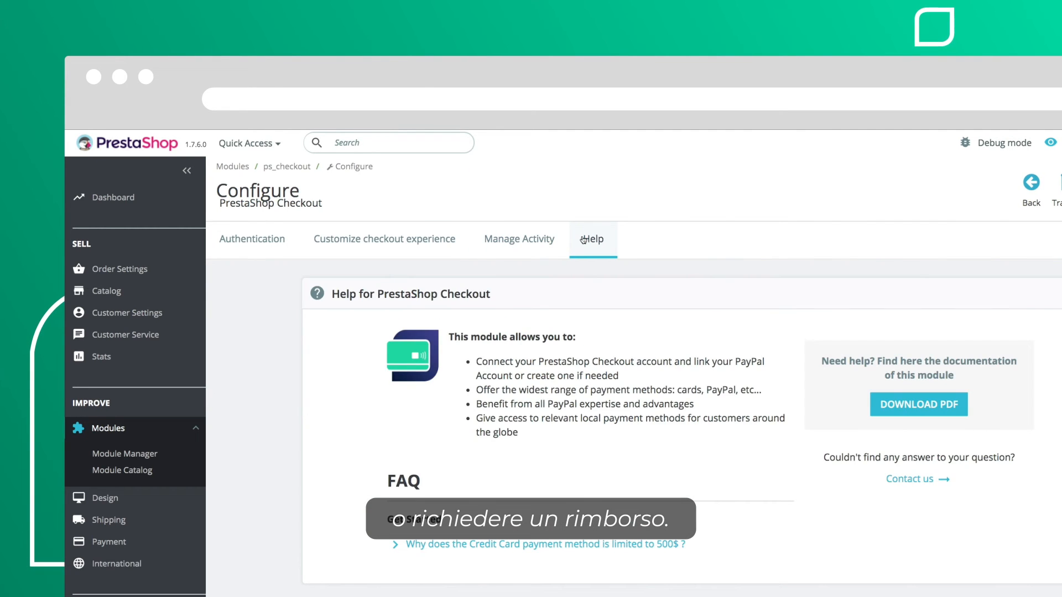